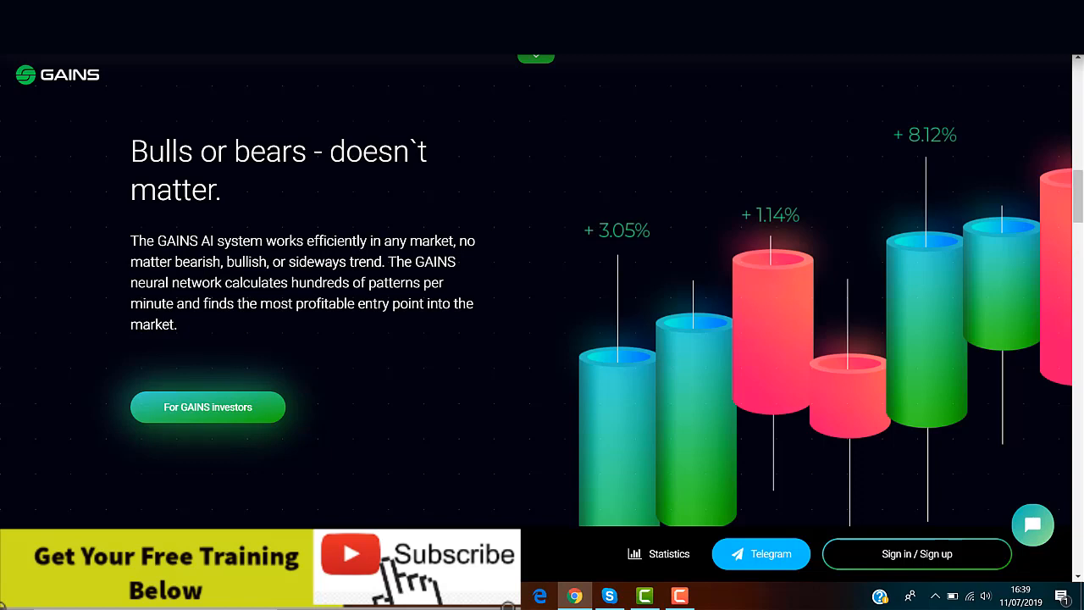
{"action": "scroll", "scroll_direction": "down", "scroll_amount": 3}
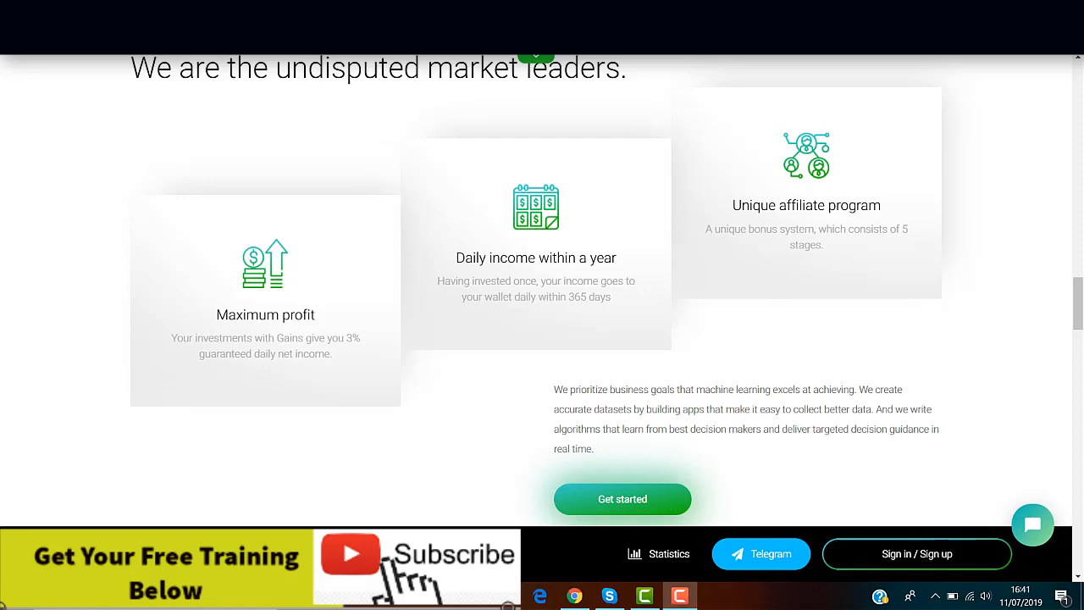
{"action": "scroll", "scroll_direction": "down", "scroll_amount": 3}
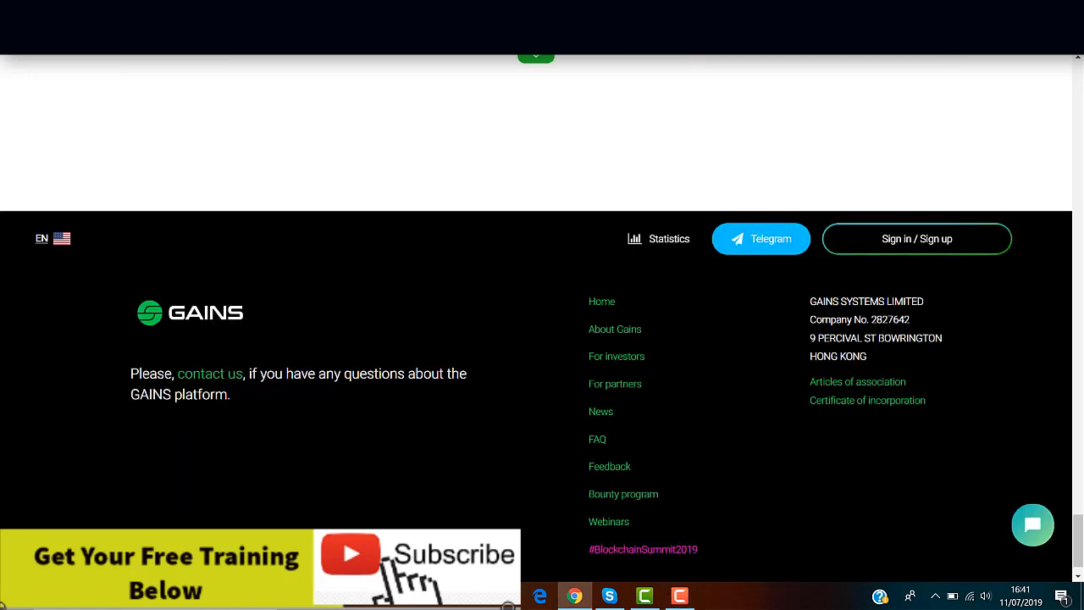